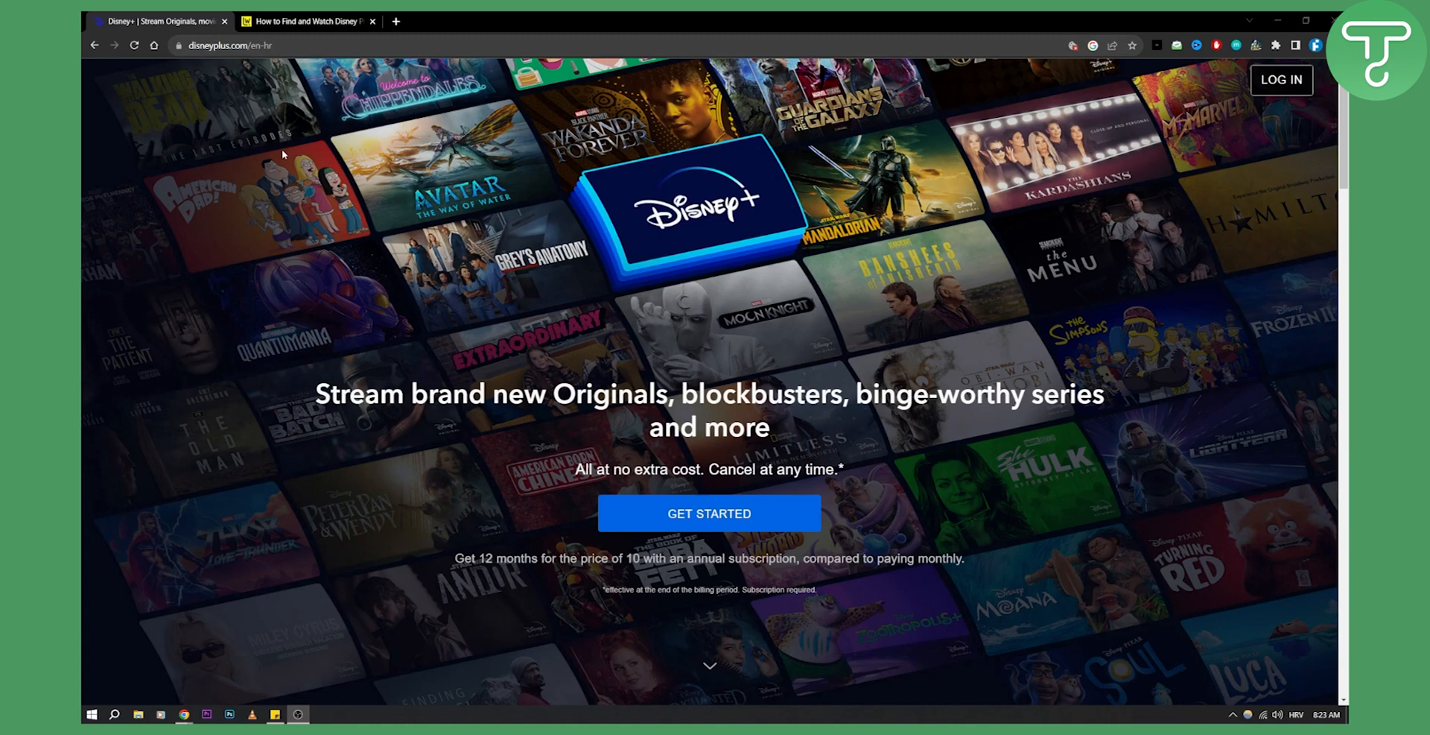
mouse_move(295, 148)
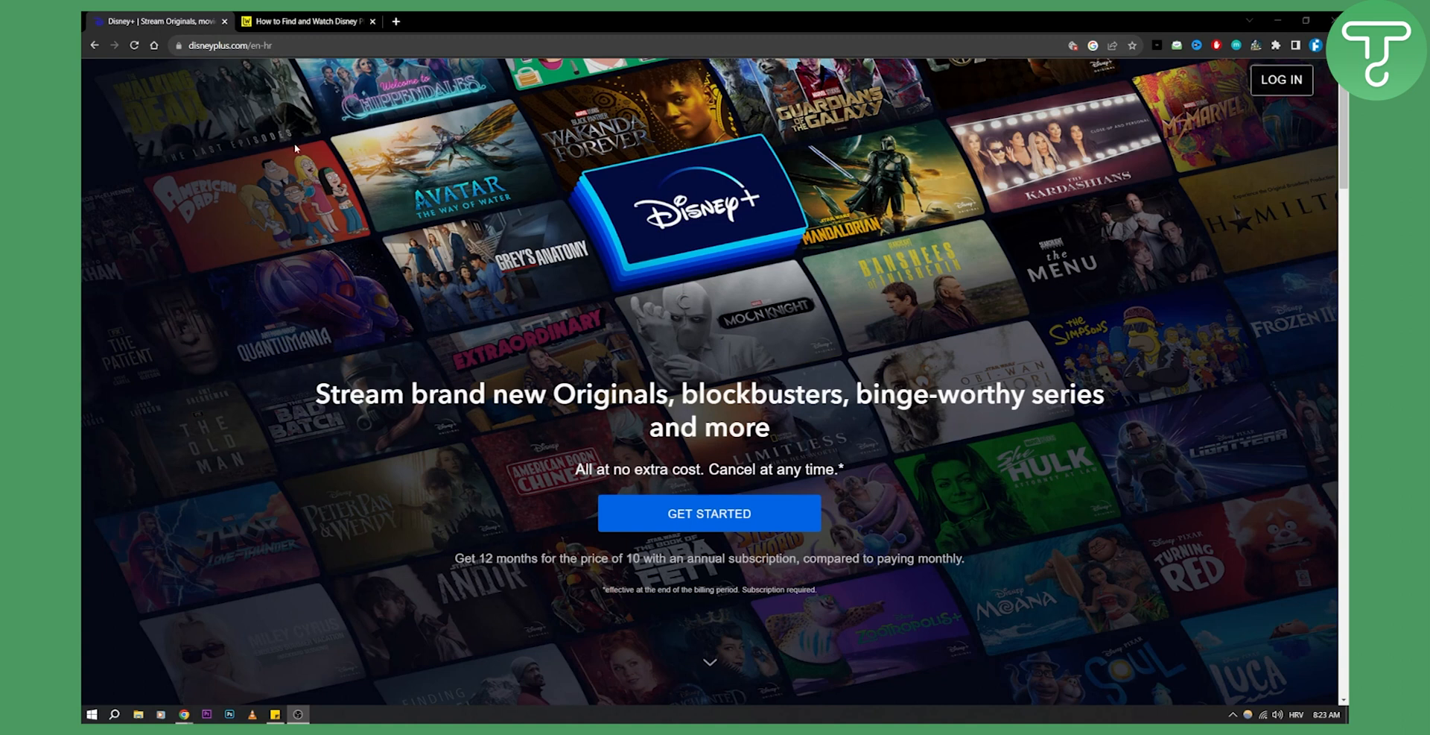
Switch to the 'How to Find and Watch Disney Plus 4K' Lifewire tab.
left_click(307, 20)
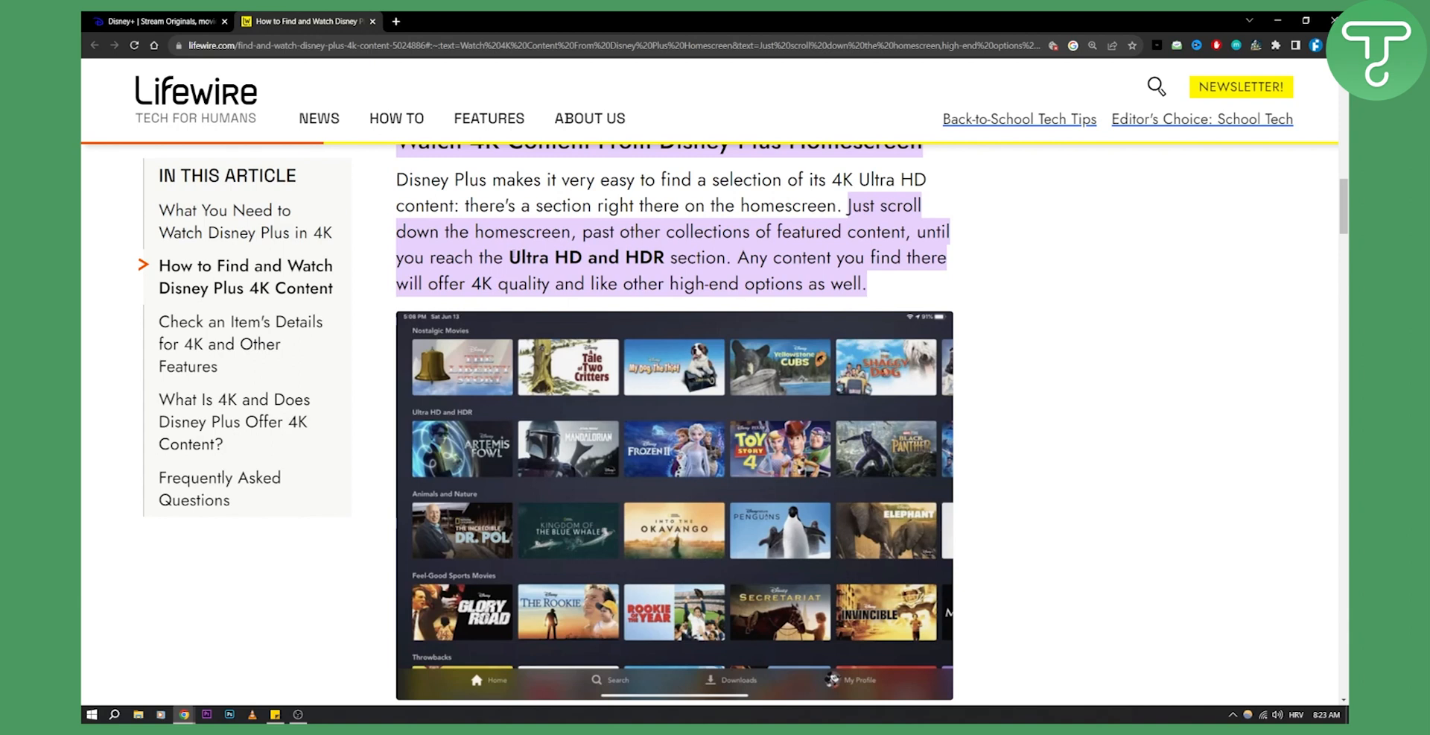
Select the bold phrase 'Ultra HD and HDR' in the homescreen tip paragraph.
double_click(587, 258)
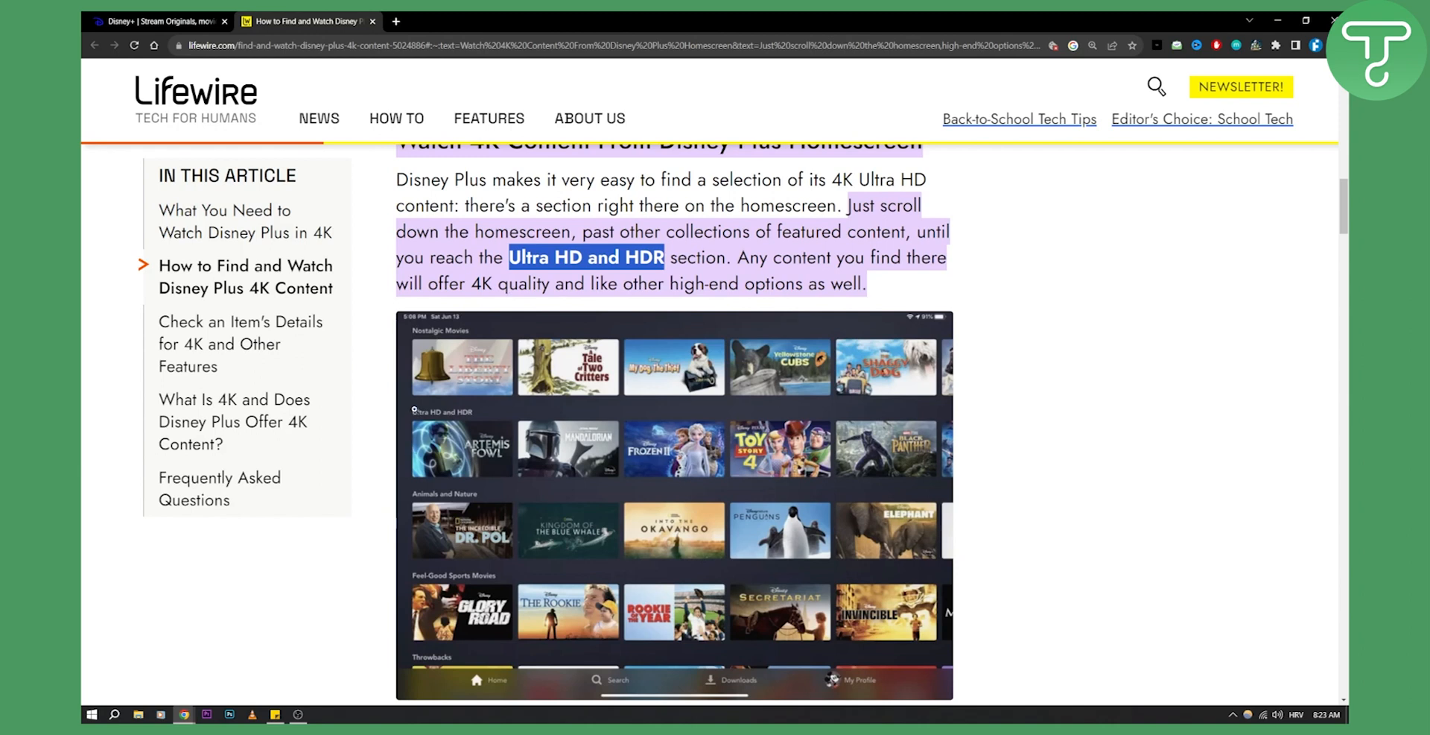
mouse_move(472, 412)
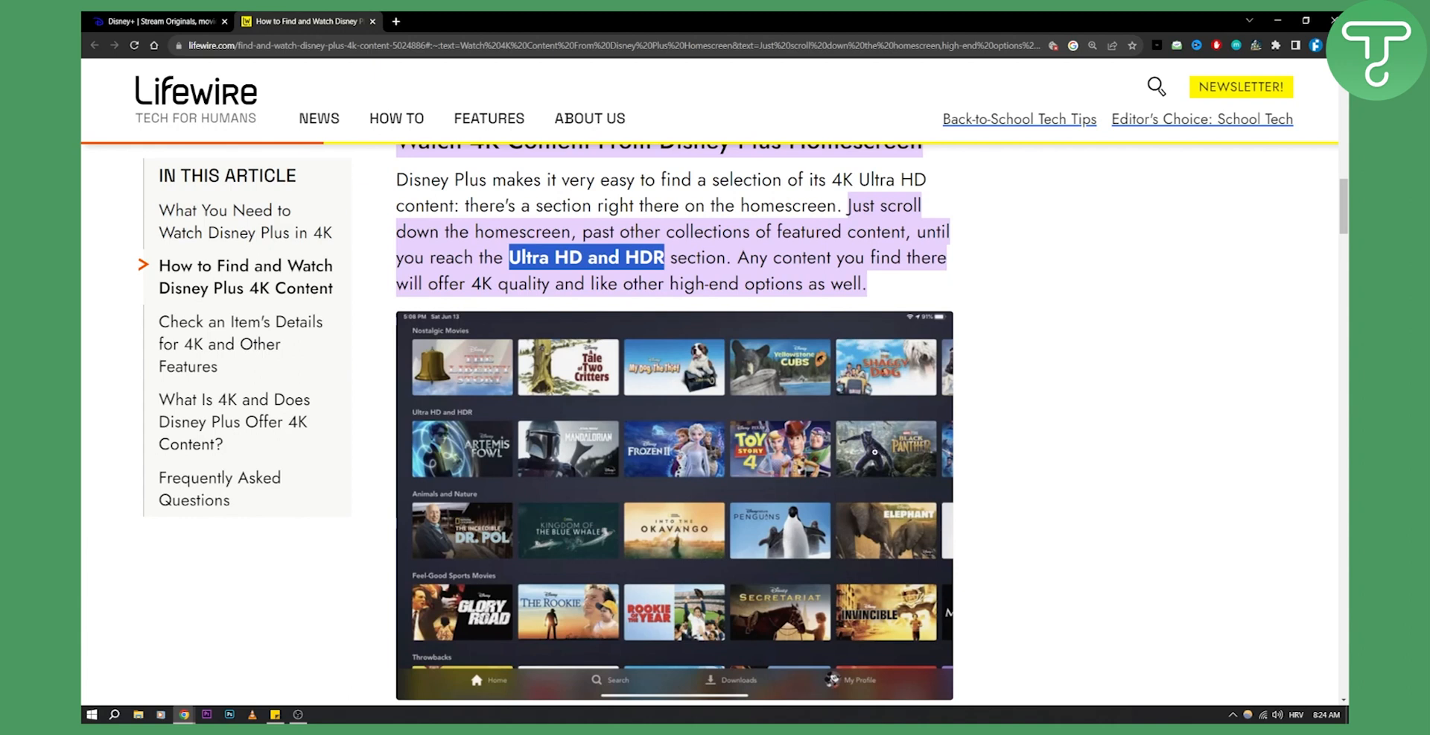
Scroll through the Movies-filter method steps: search, Movies, Ultra HD and HDR, all 4K content.
scroll("down", 3)
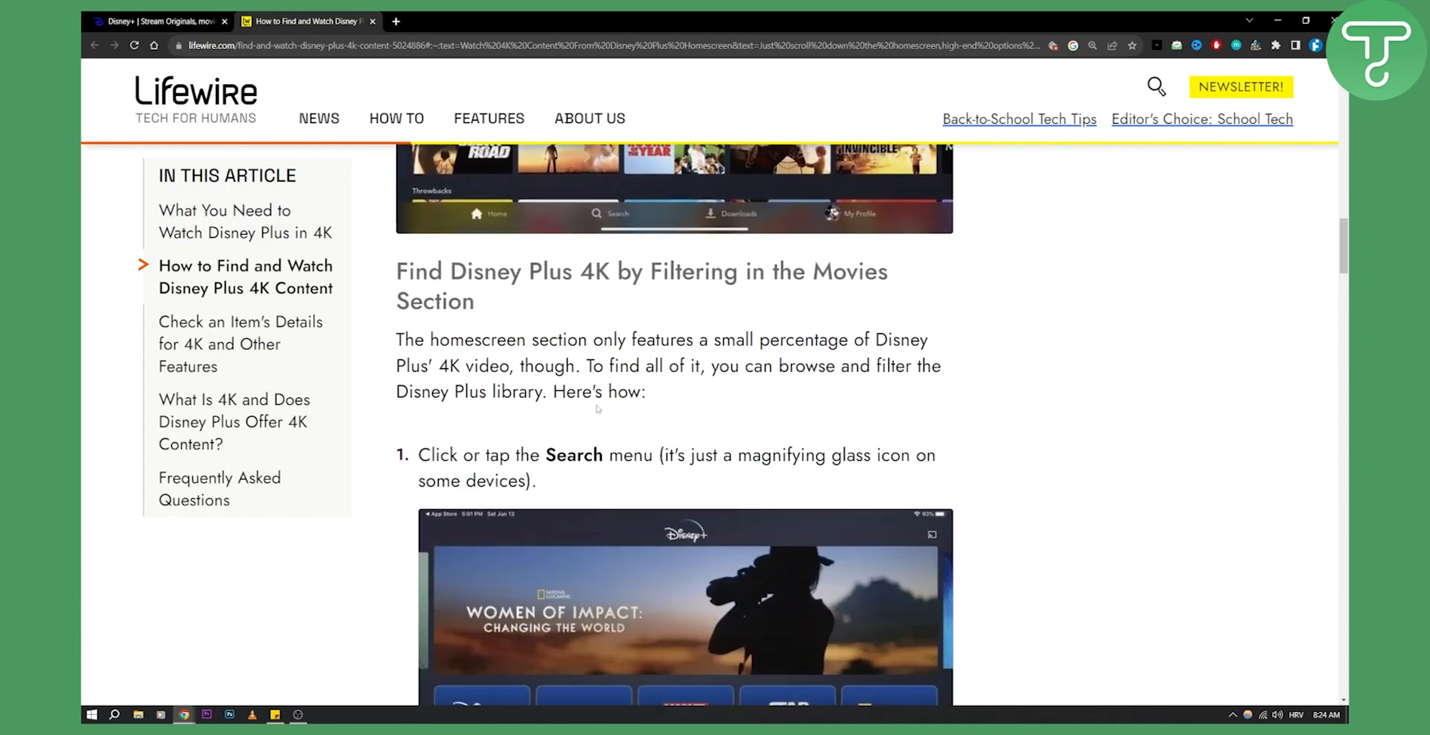
scroll("down", 3)
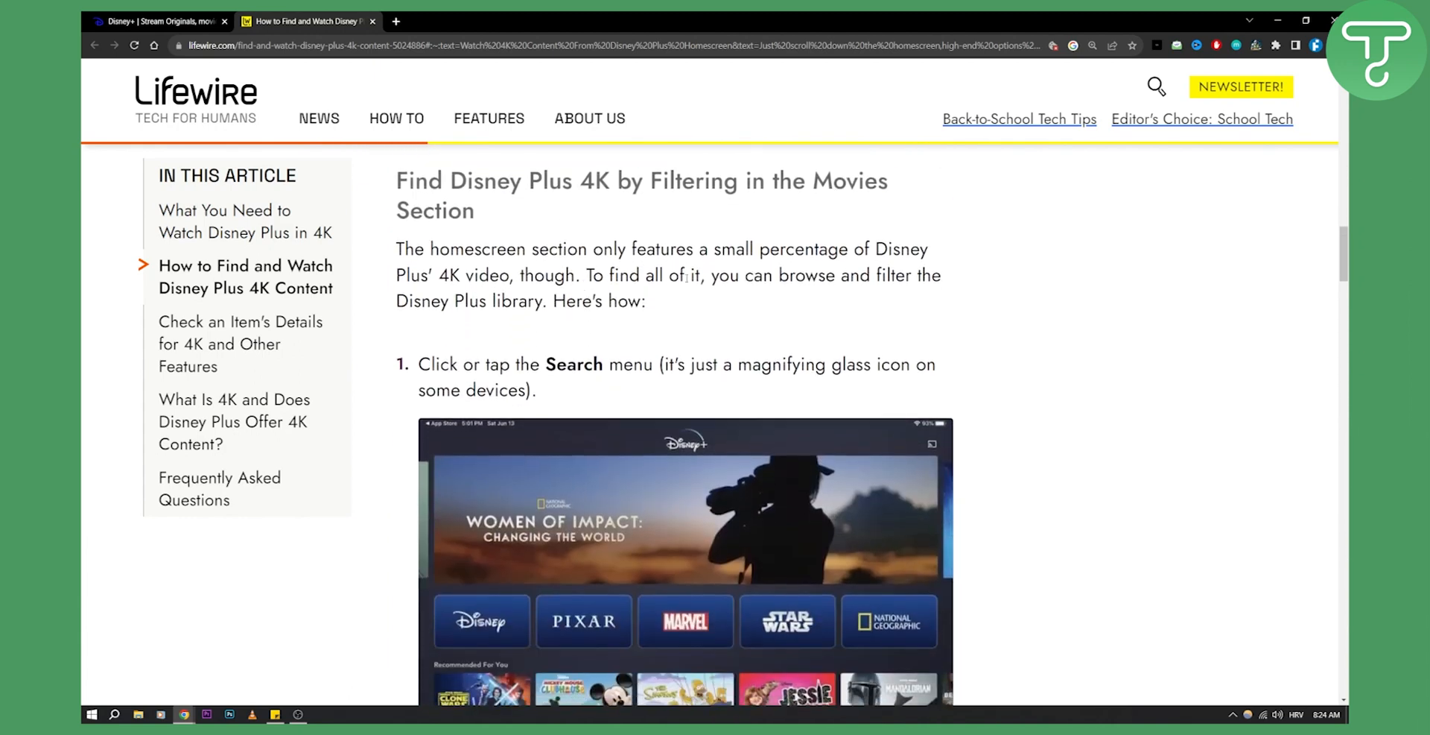
scroll("down", 3)
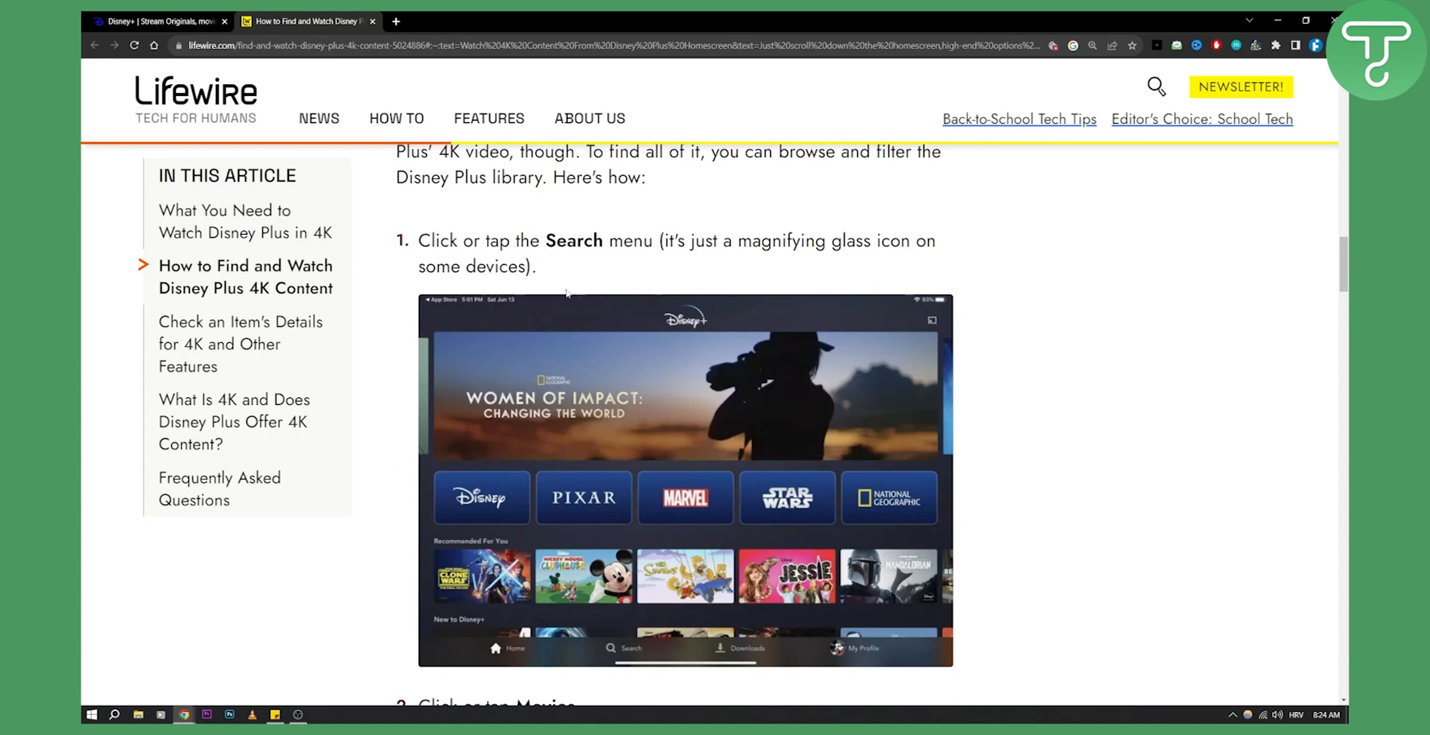
scroll("down", 3)
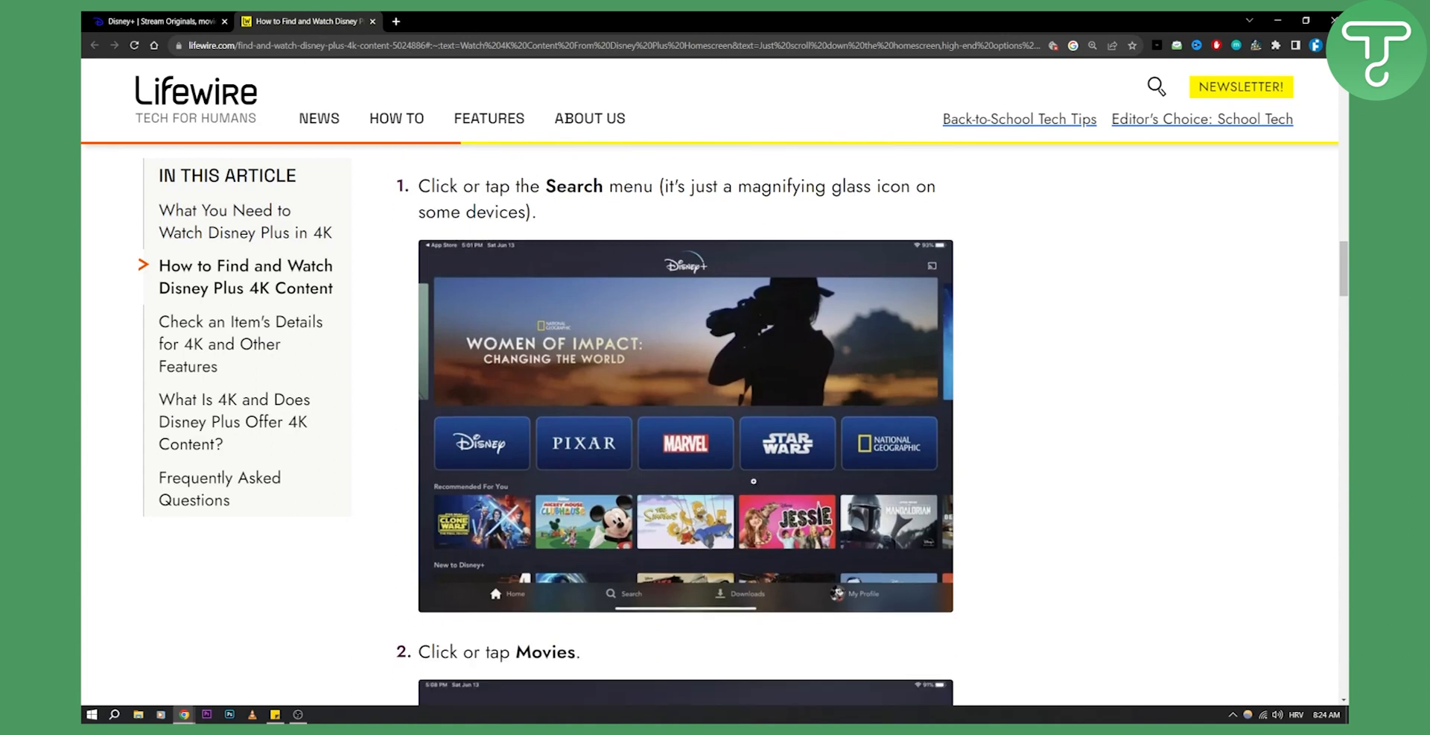
scroll("down", 3)
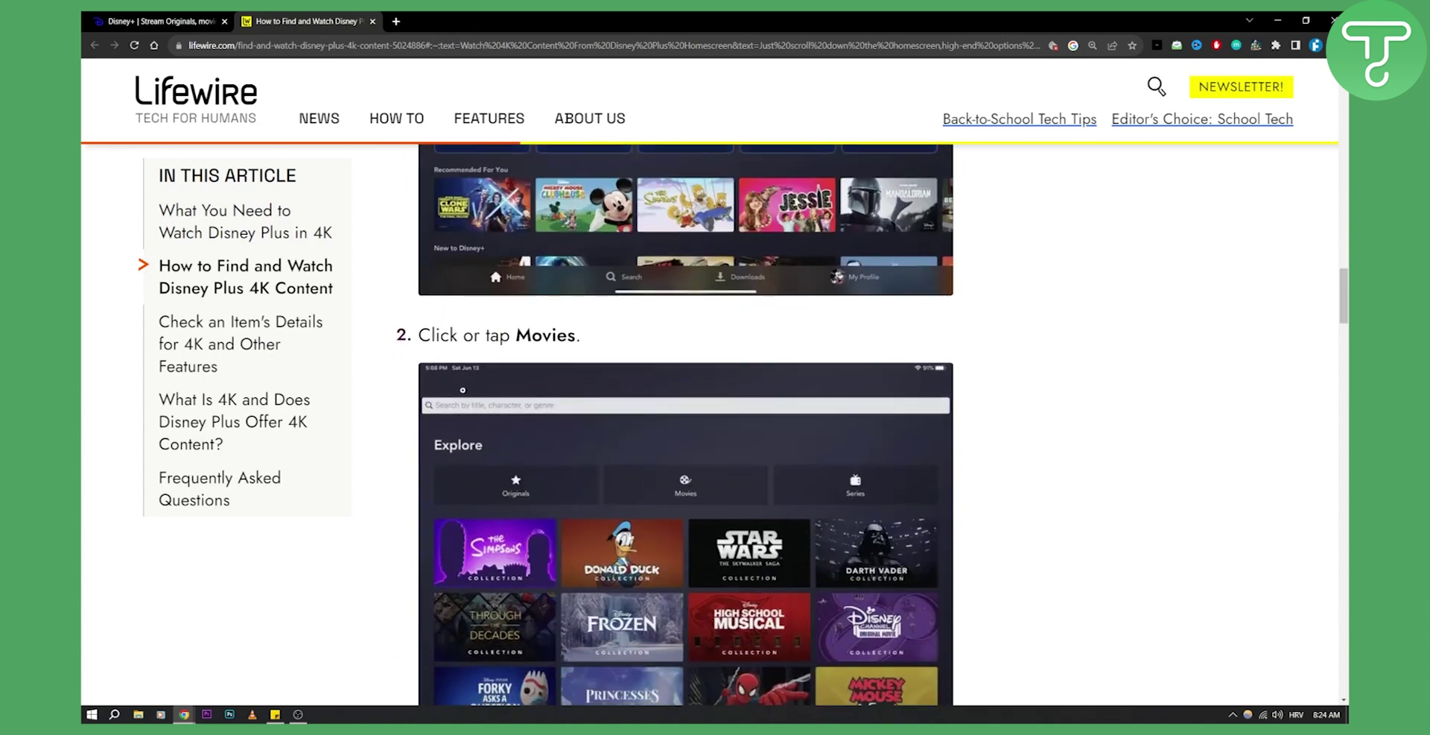
scroll("down", 3)
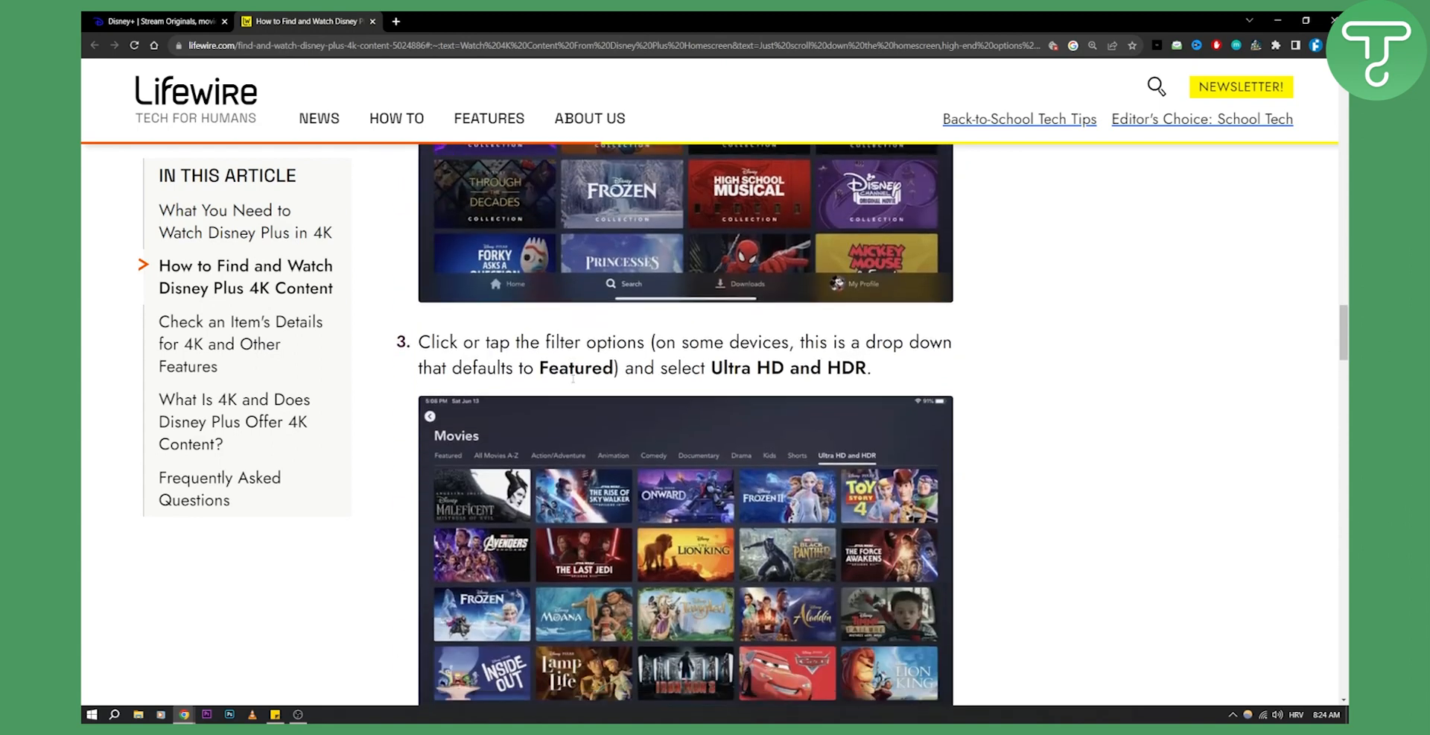
scroll("down", 3)
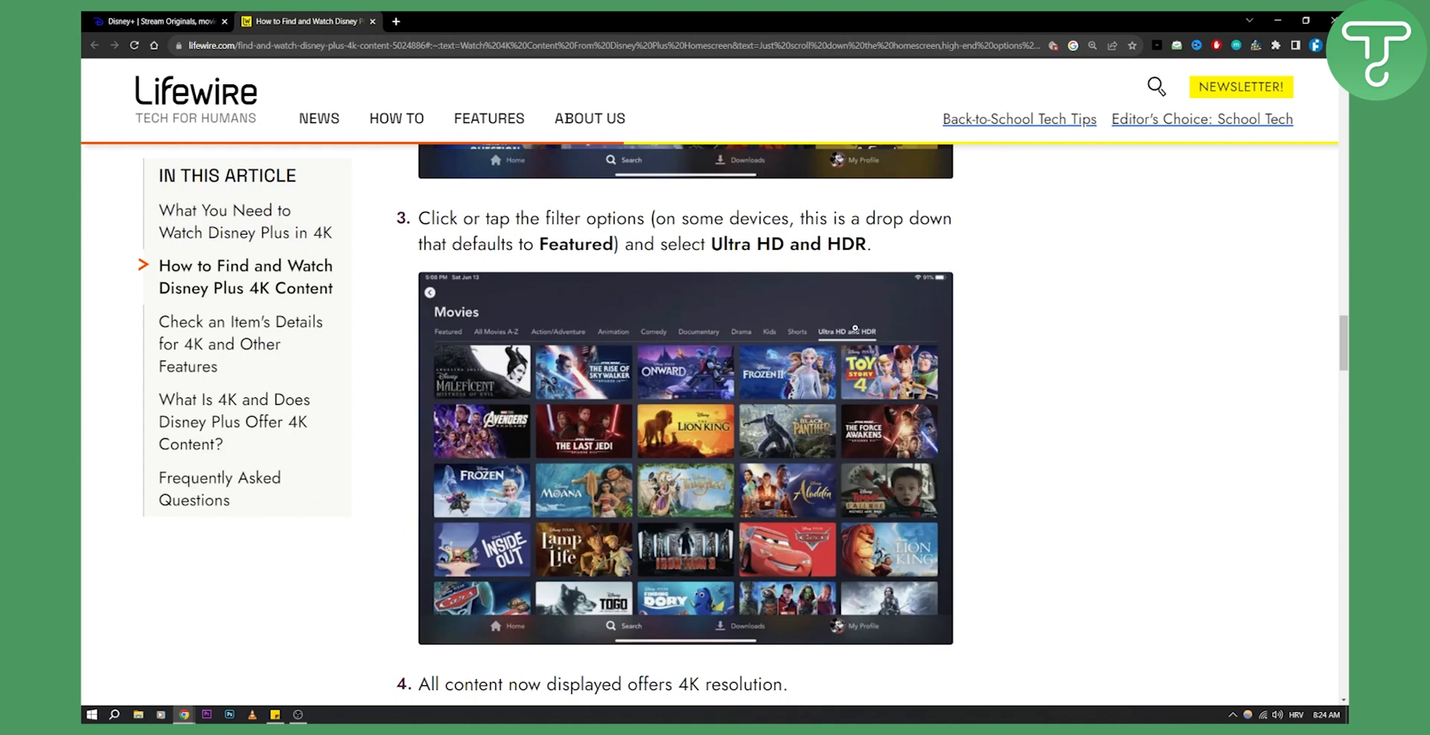
mouse_move(712, 506)
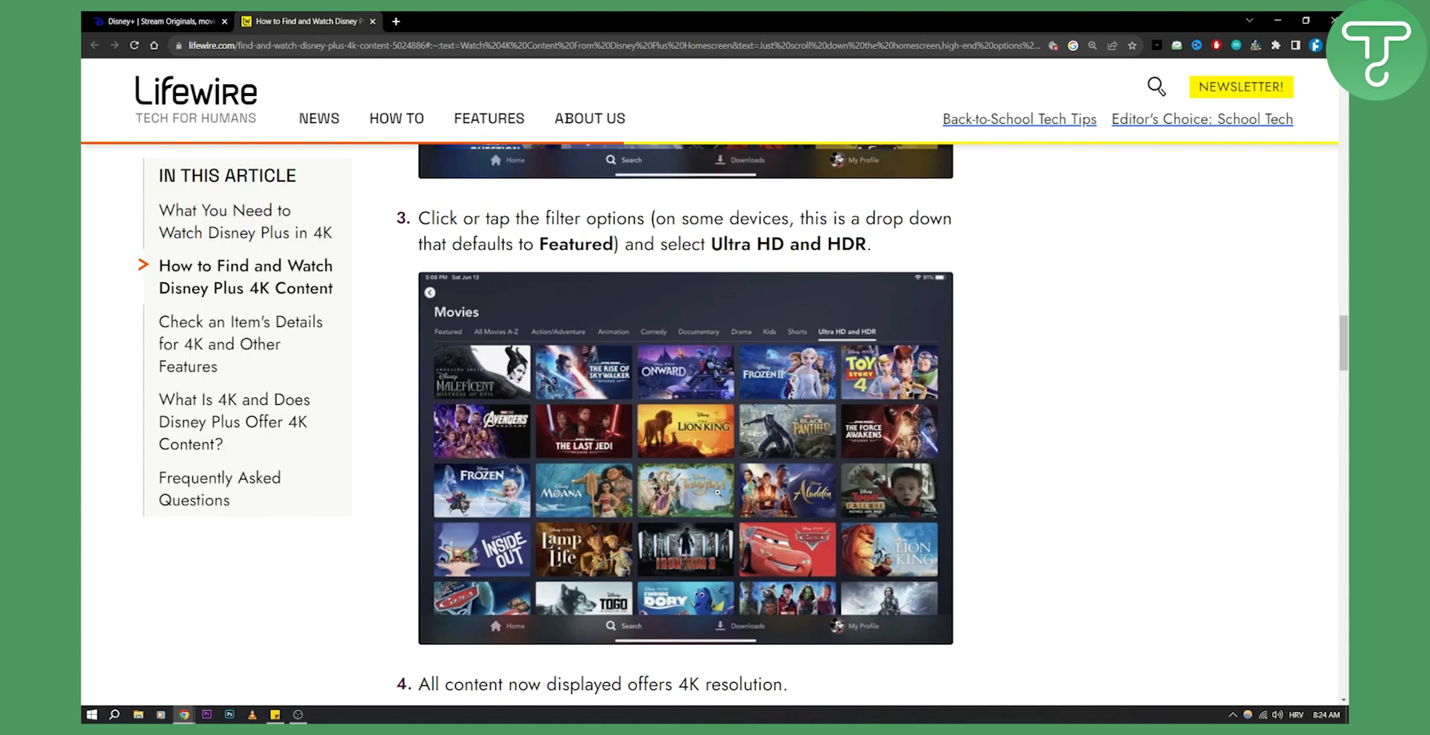
mouse_move(701, 511)
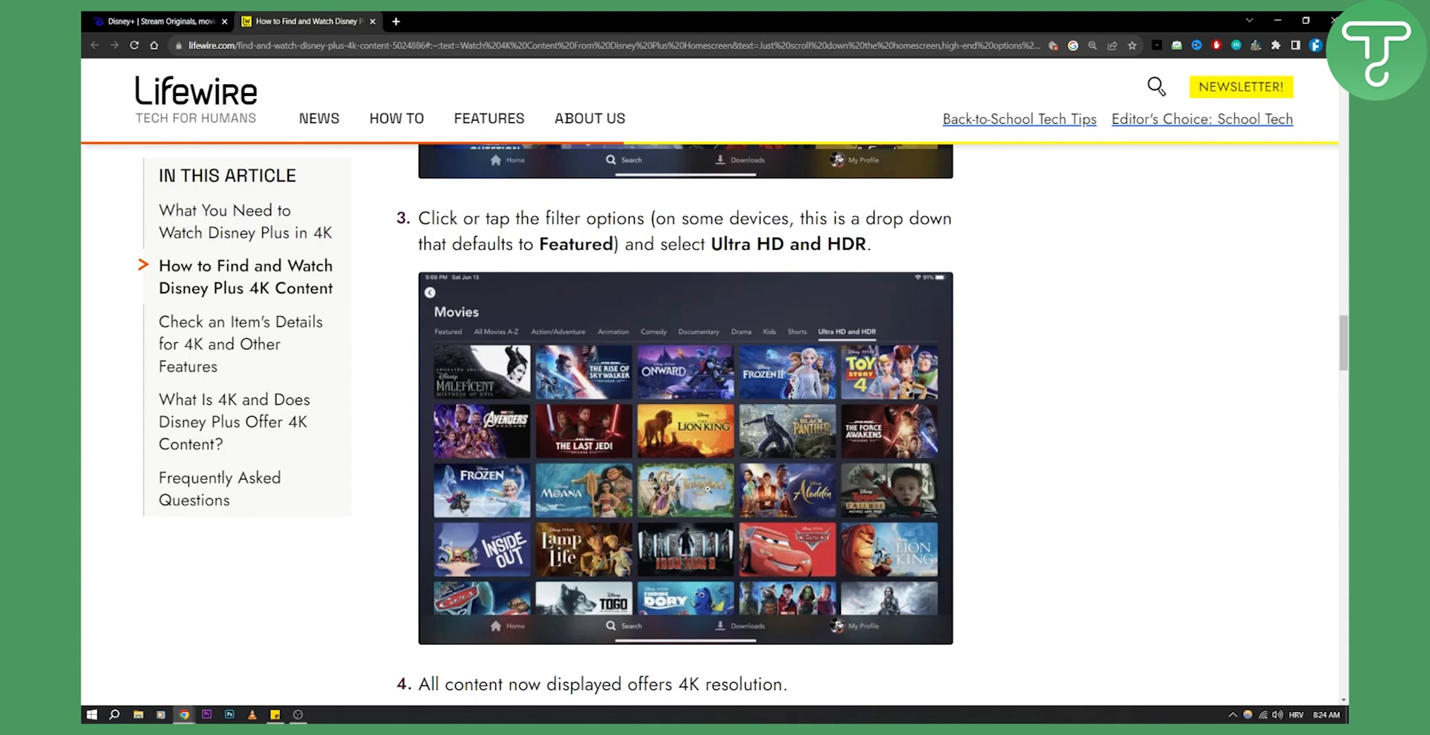
mouse_move(781, 430)
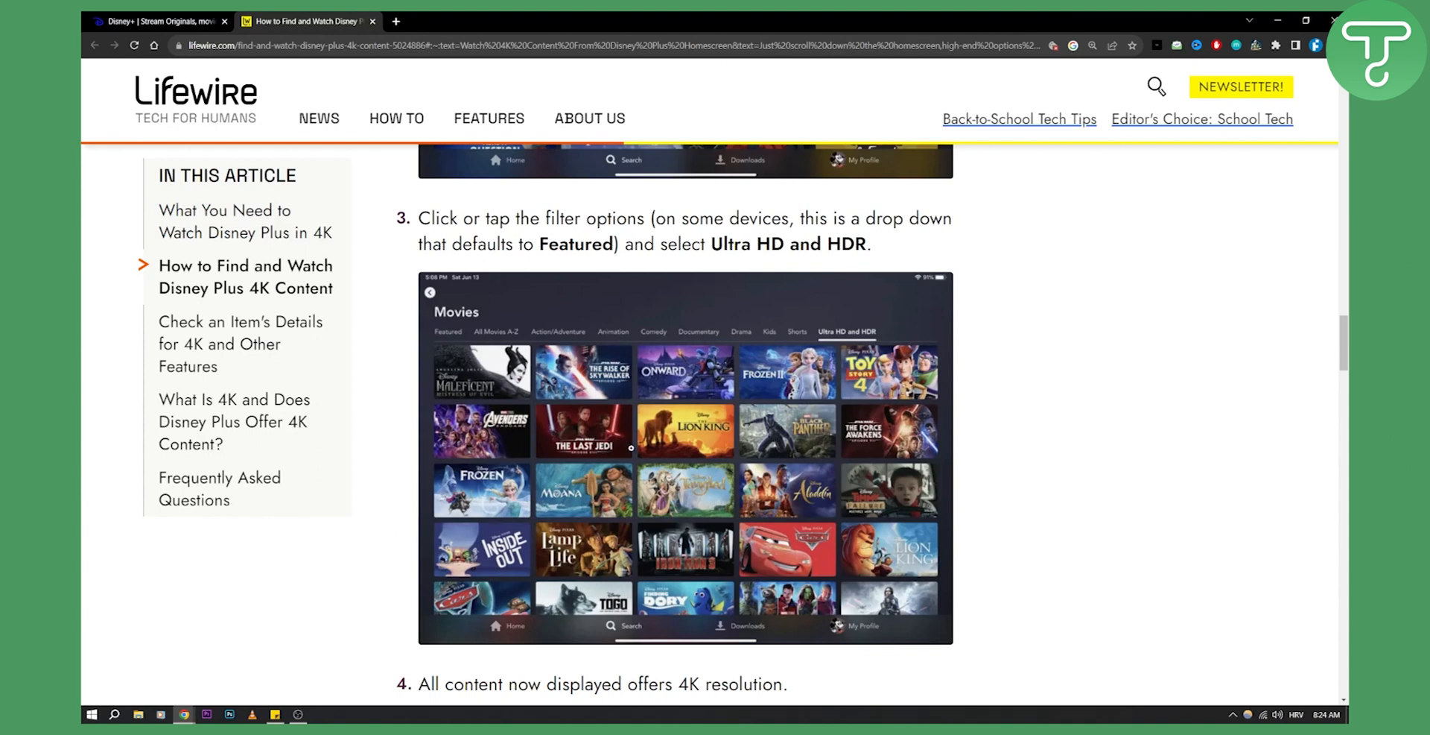
Scroll past the section on checking an item's Details tab for 4K formats and its screenshot.
scroll("down", 3)
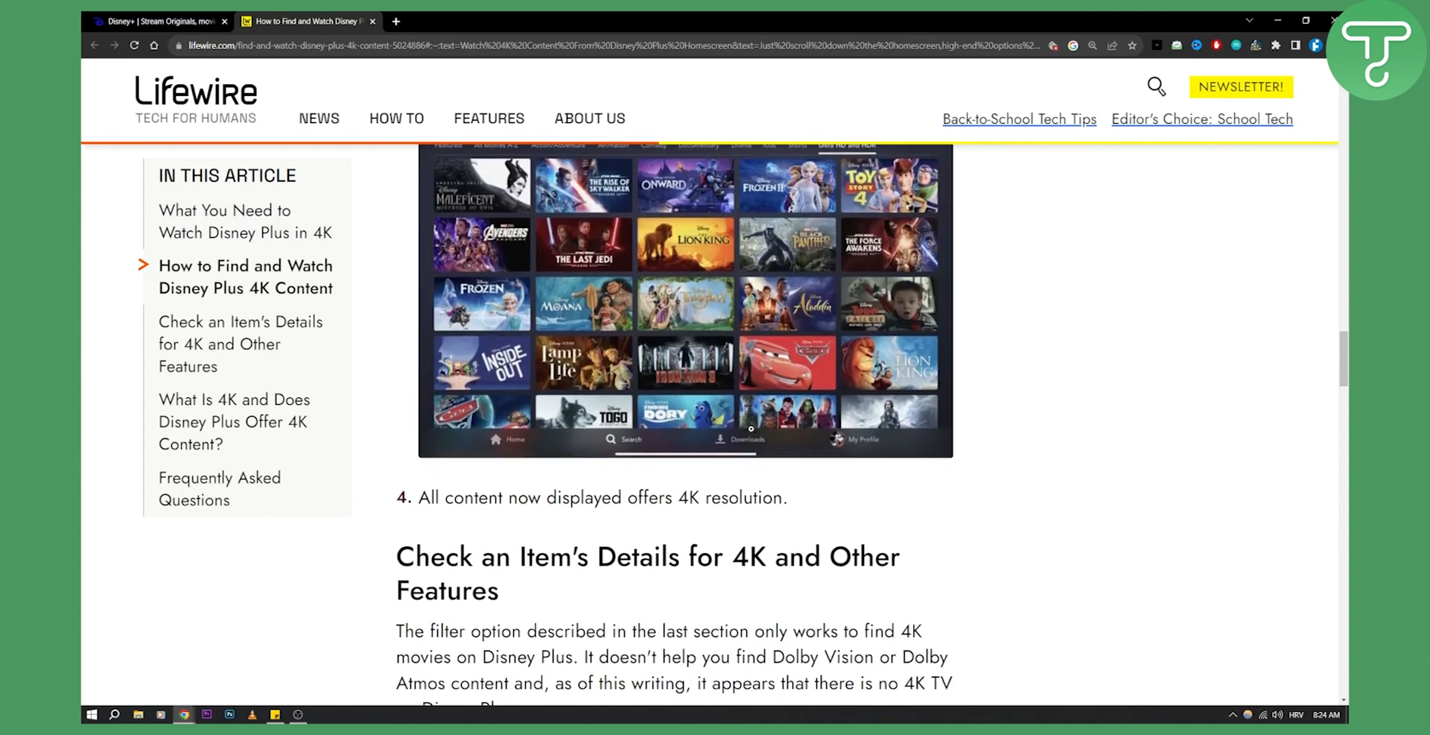
scroll("down", 3)
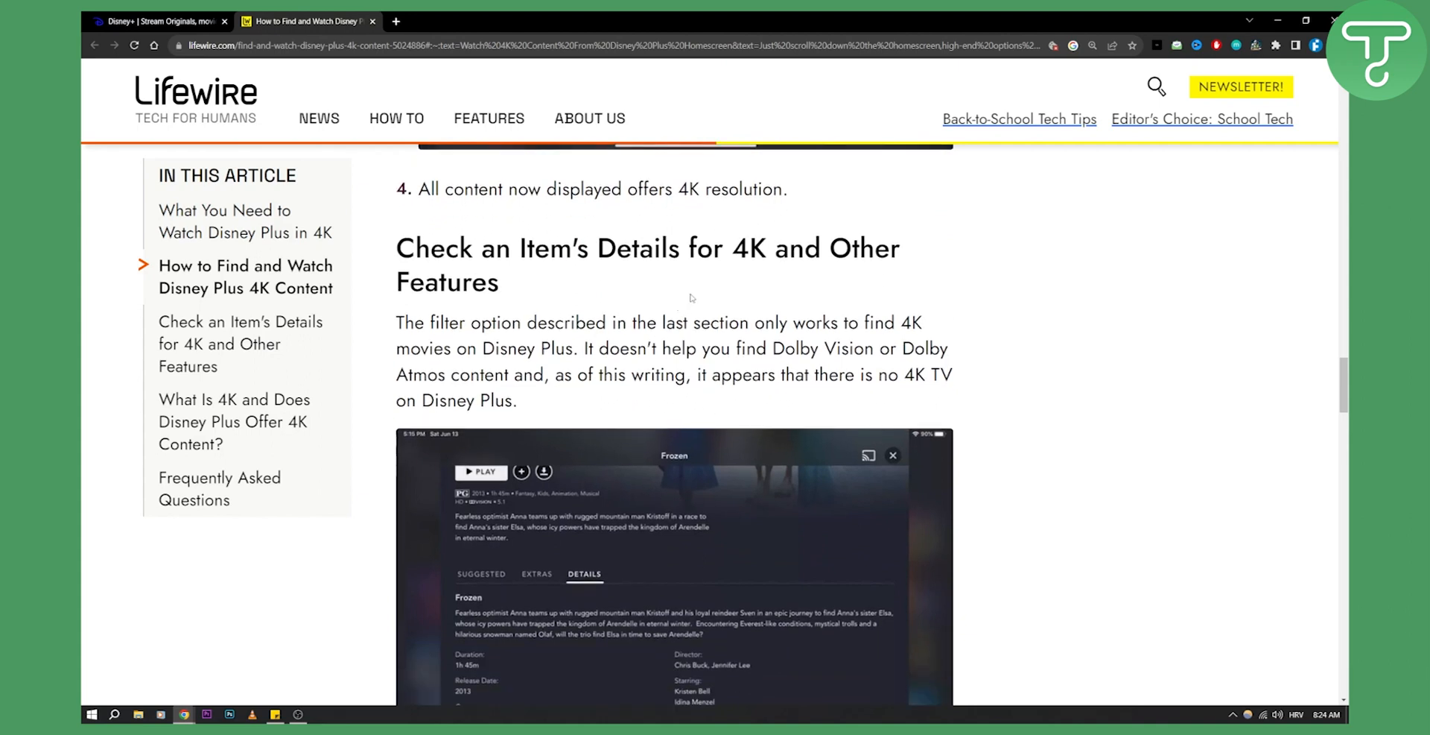
scroll("down", 3)
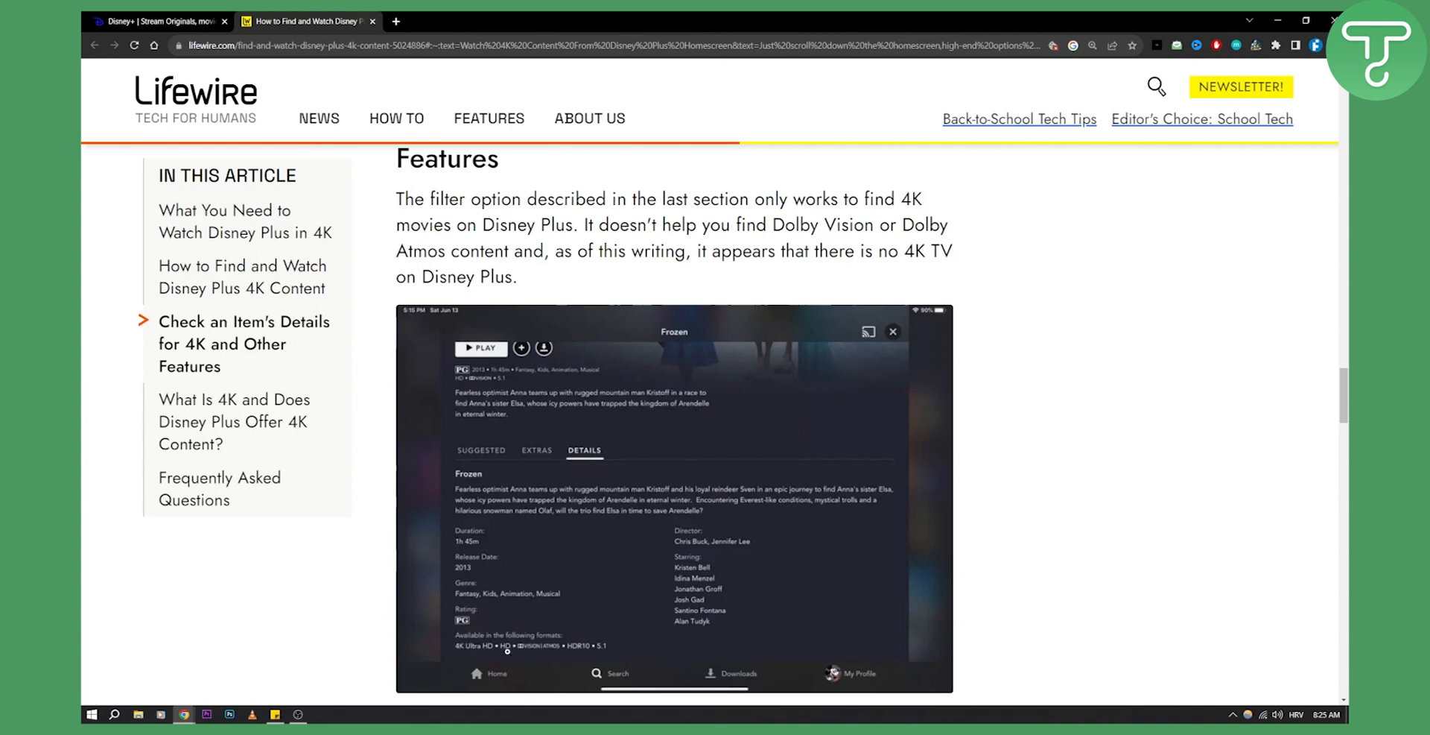
scroll("down", 3)
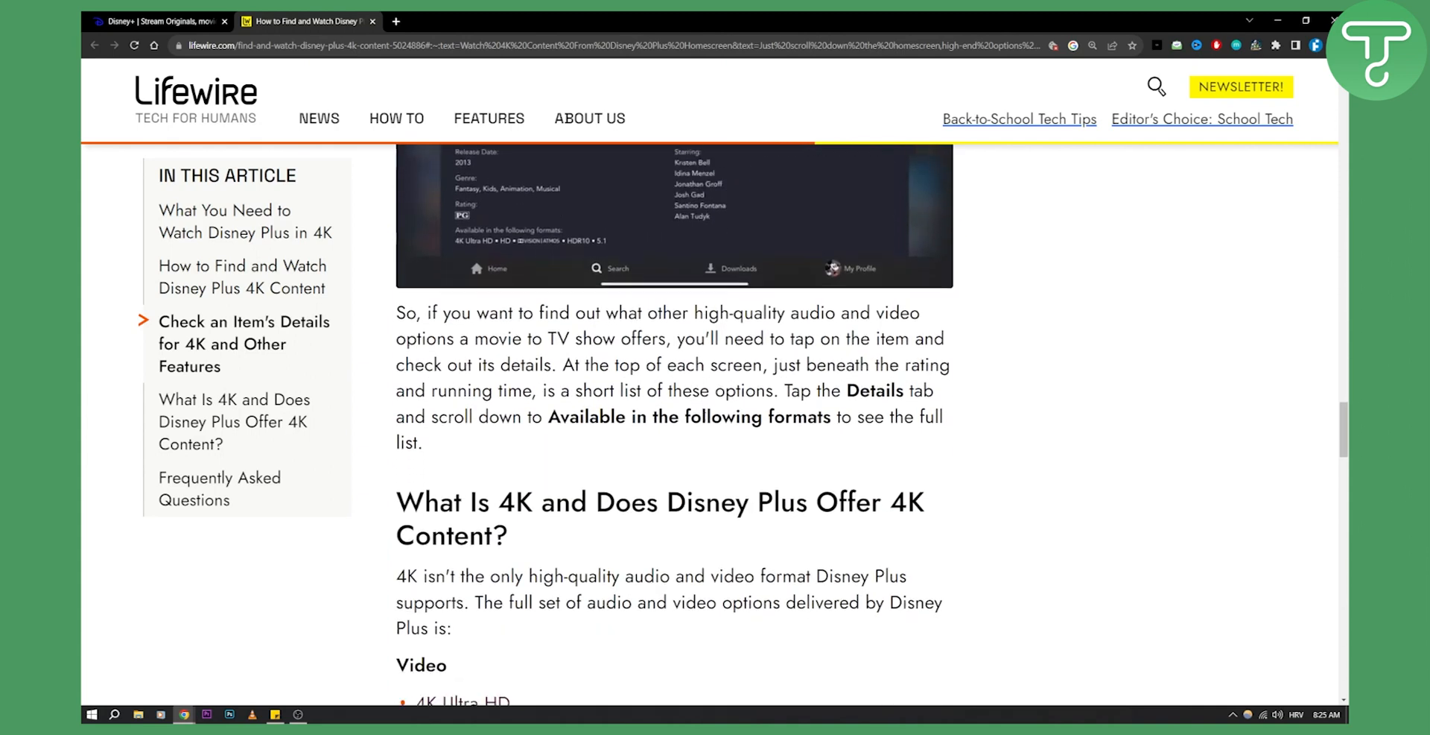
Scroll to the Video and Audio format lists under 'What Is 4K' and the limited-titles note.
scroll("down", 3)
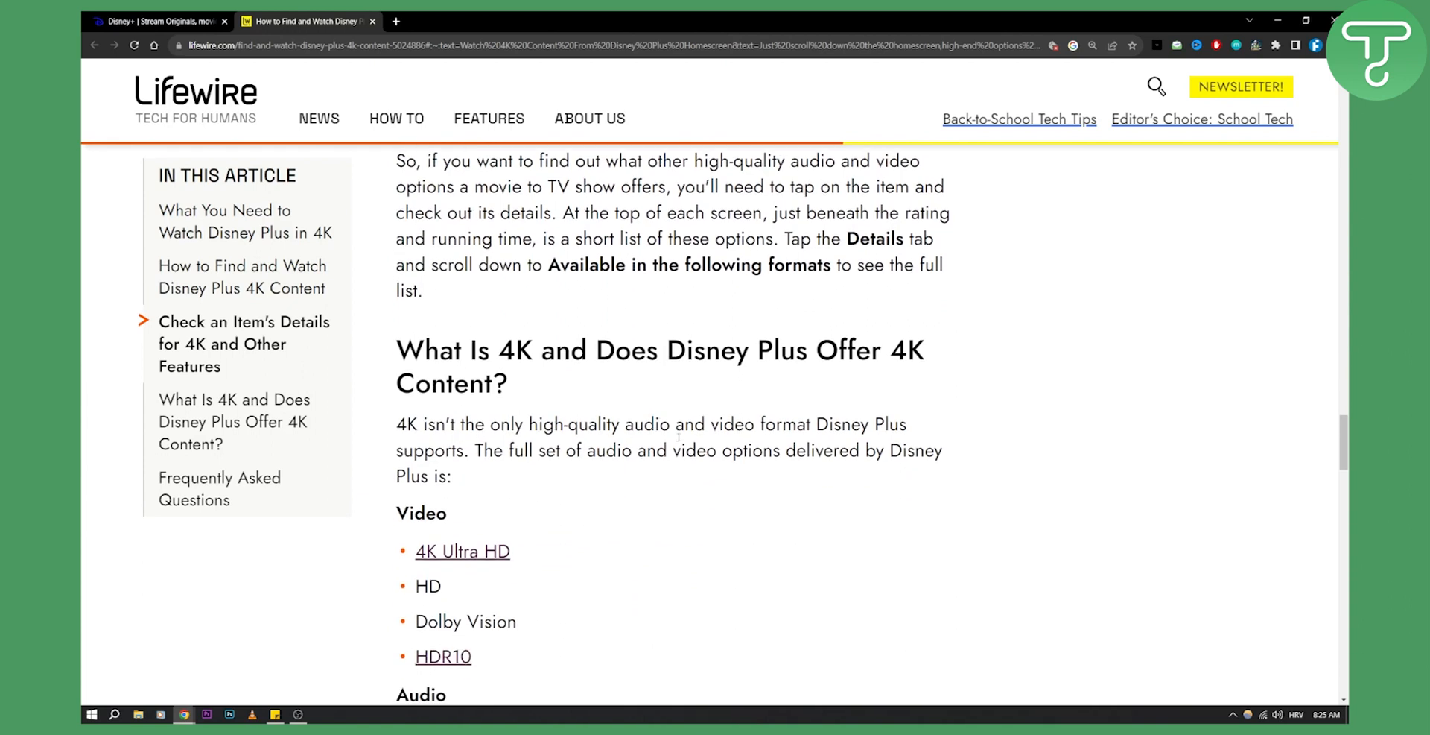
scroll("down", 3)
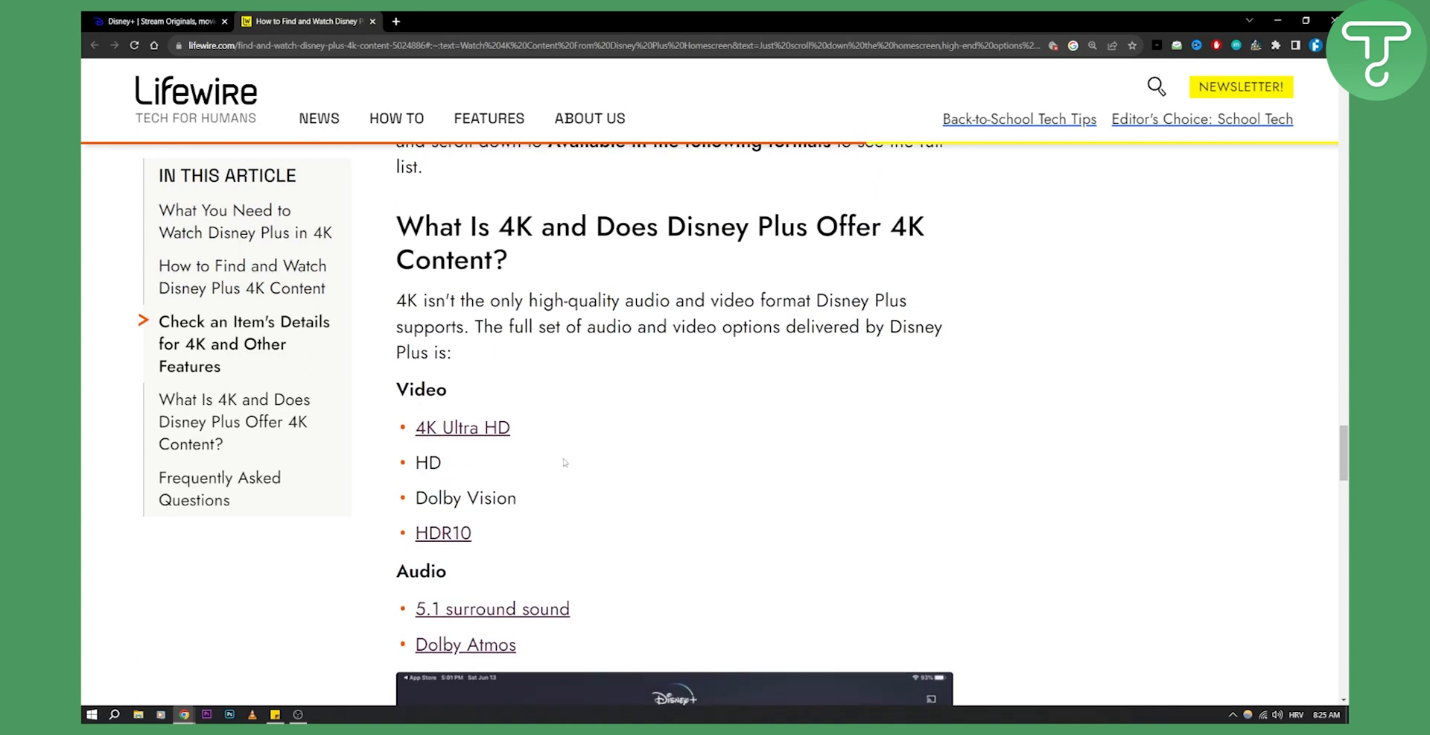
mouse_move(483, 489)
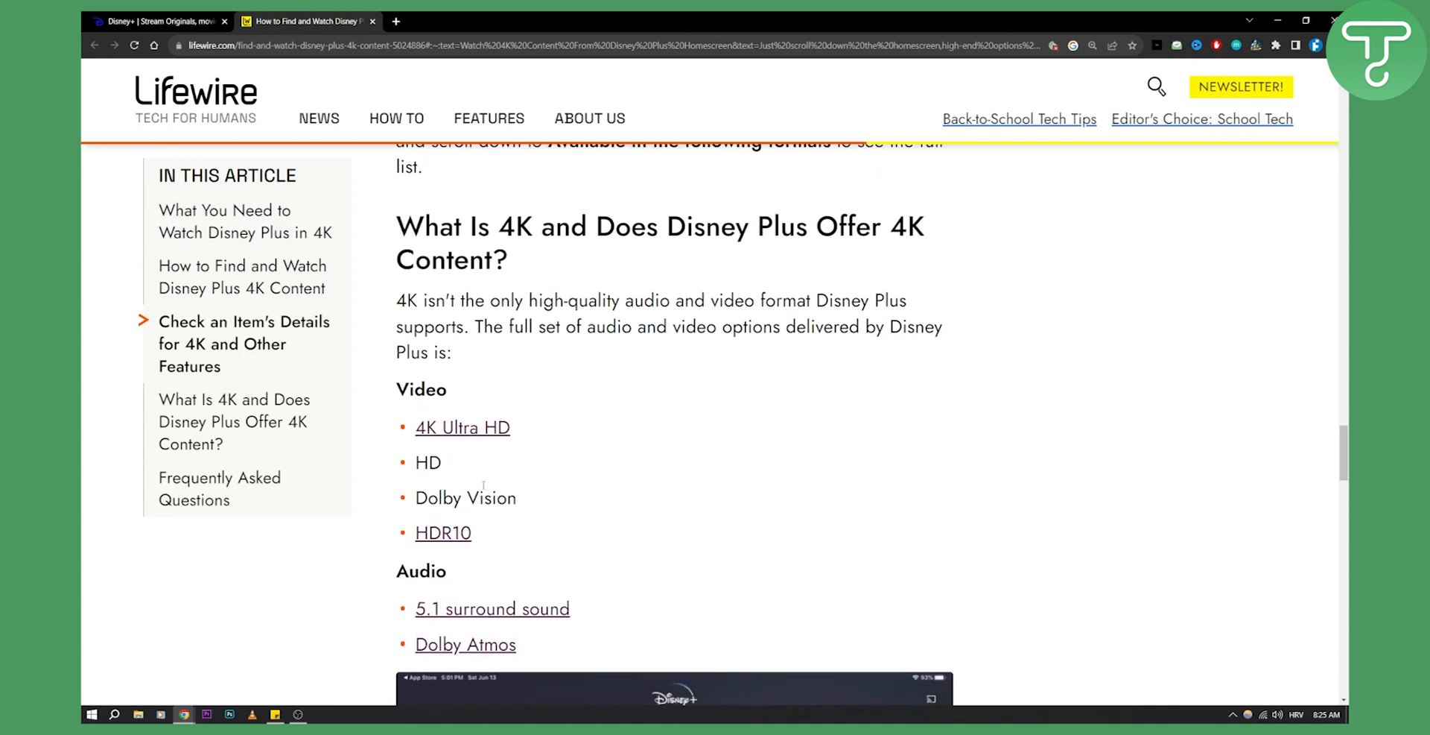
scroll("down", 3)
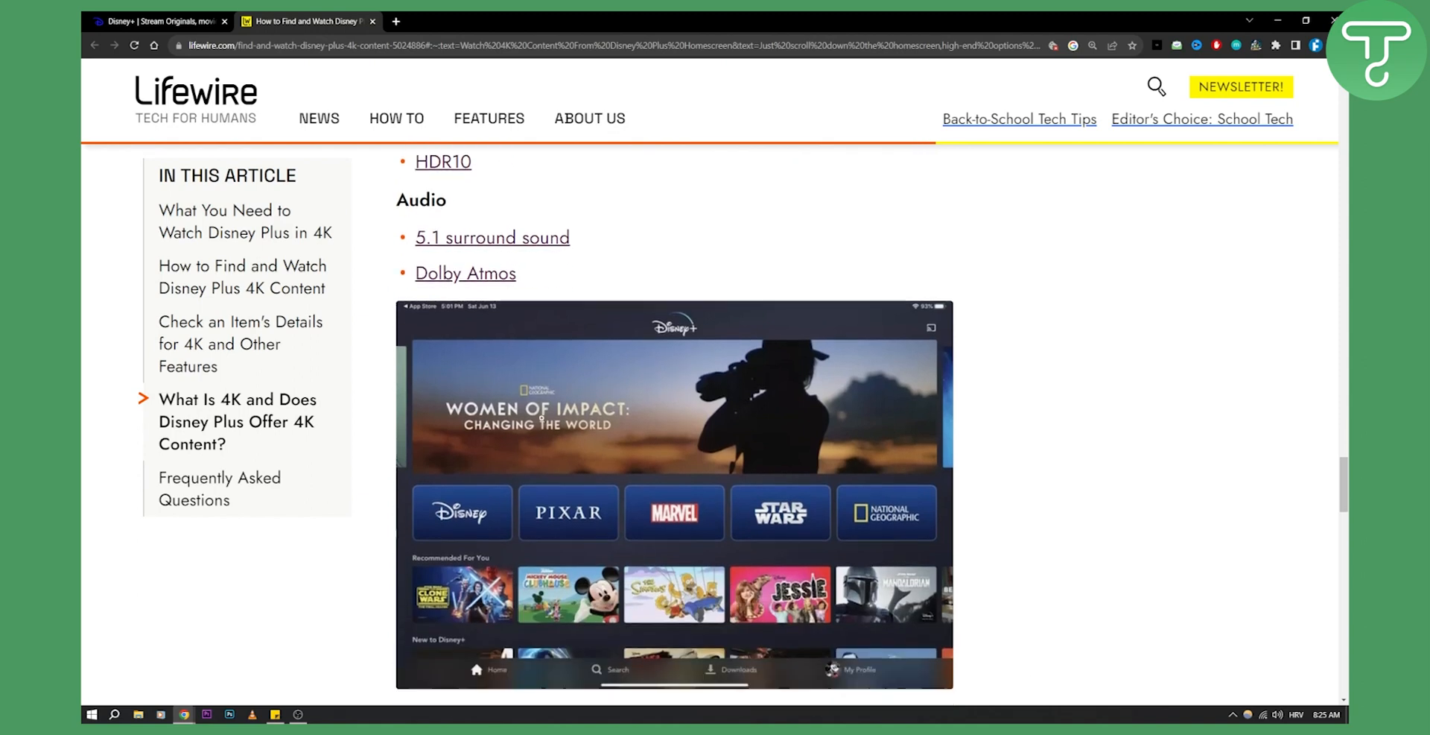
scroll("down", 3)
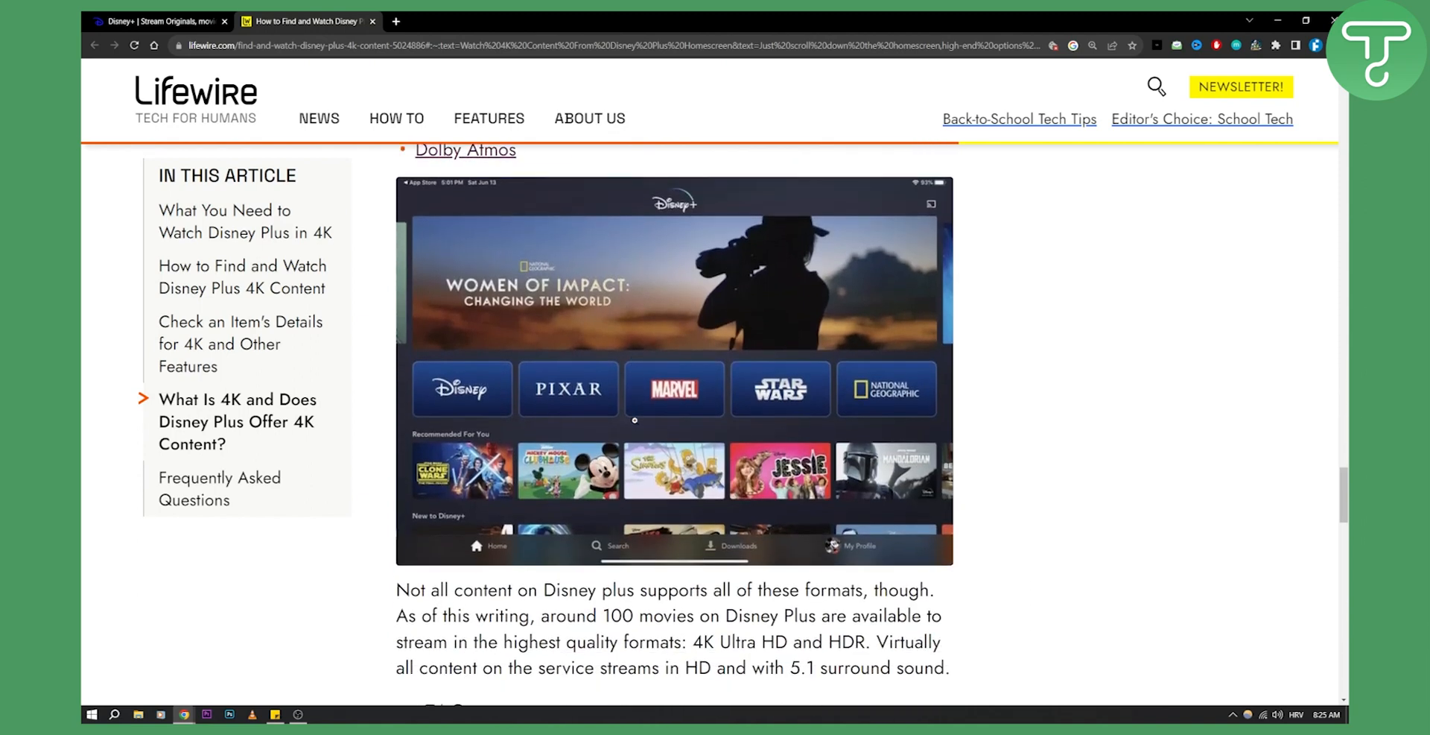